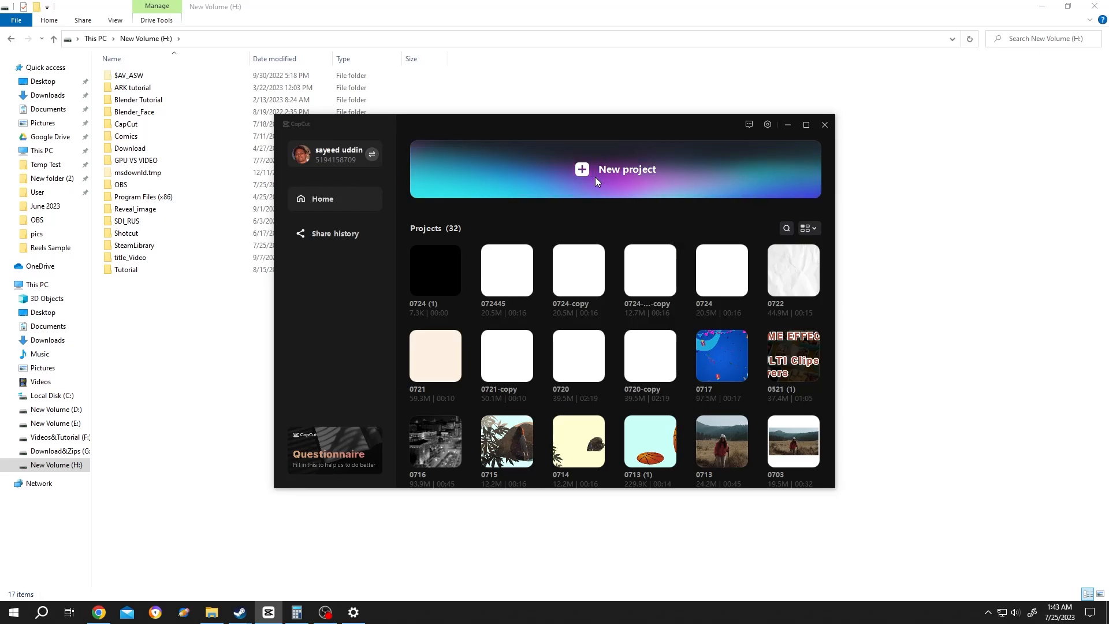
Create a new project and import 05 (RENDER).mp4 from the Reels Sample folder.
{"action": "left_click", "coordinate": [614, 168]}
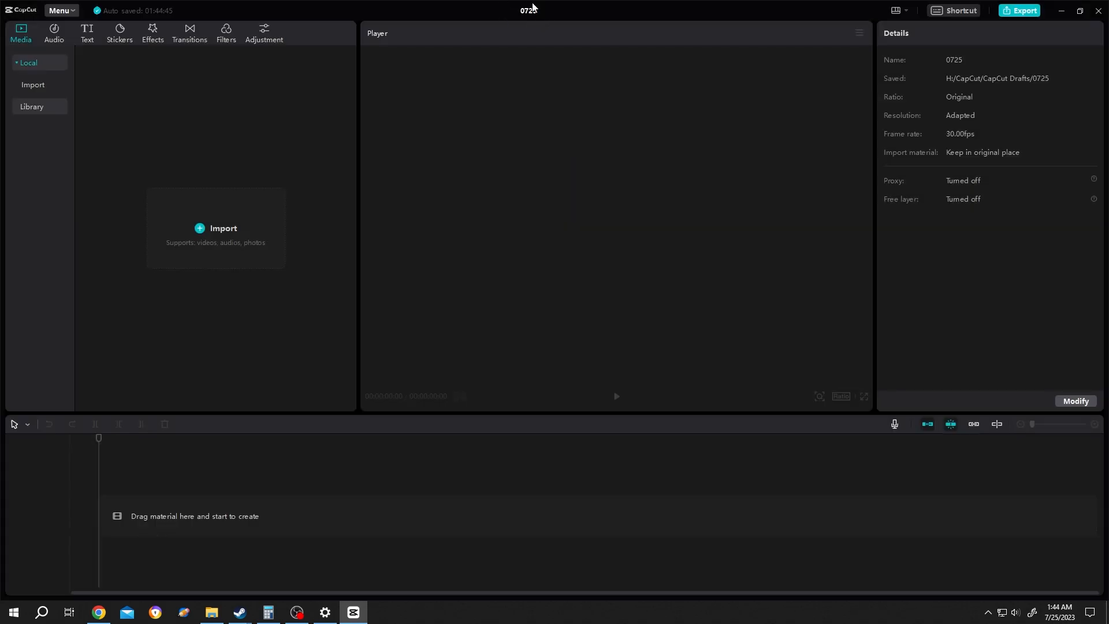
{"action": "mouse_move", "coordinate": [540, 21]}
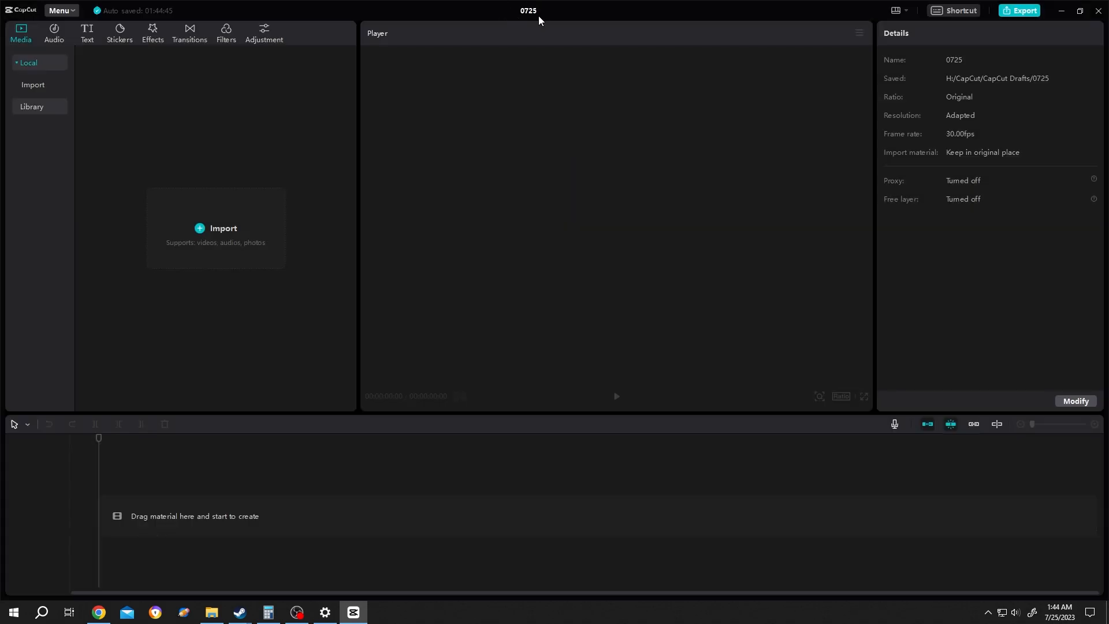
{"action": "mouse_move", "coordinate": [282, 237]}
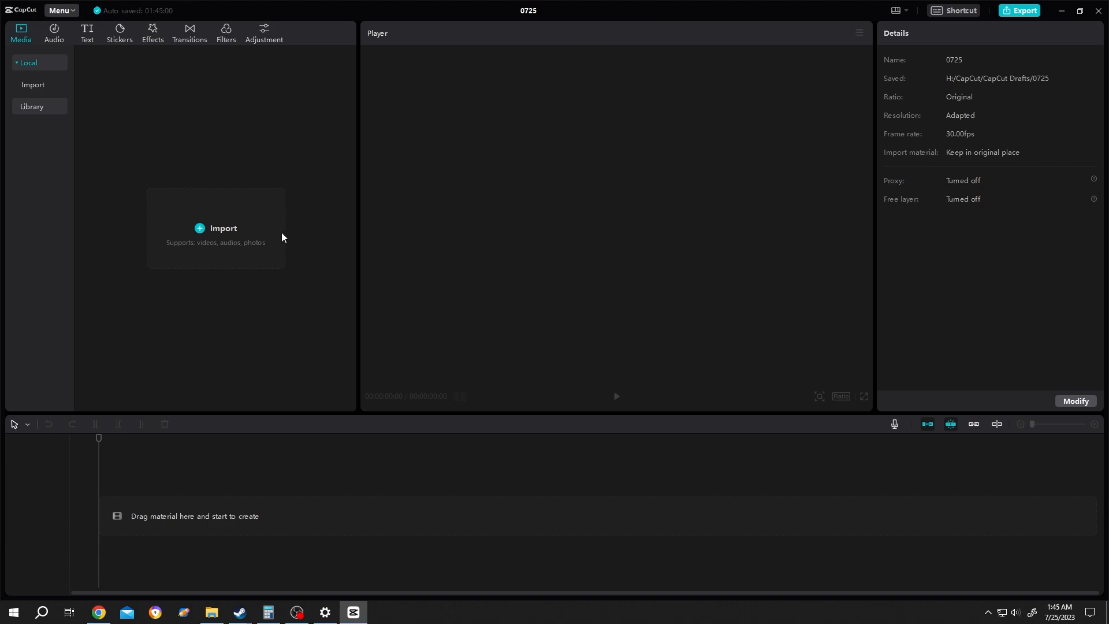
{"action": "left_click", "coordinate": [215, 228]}
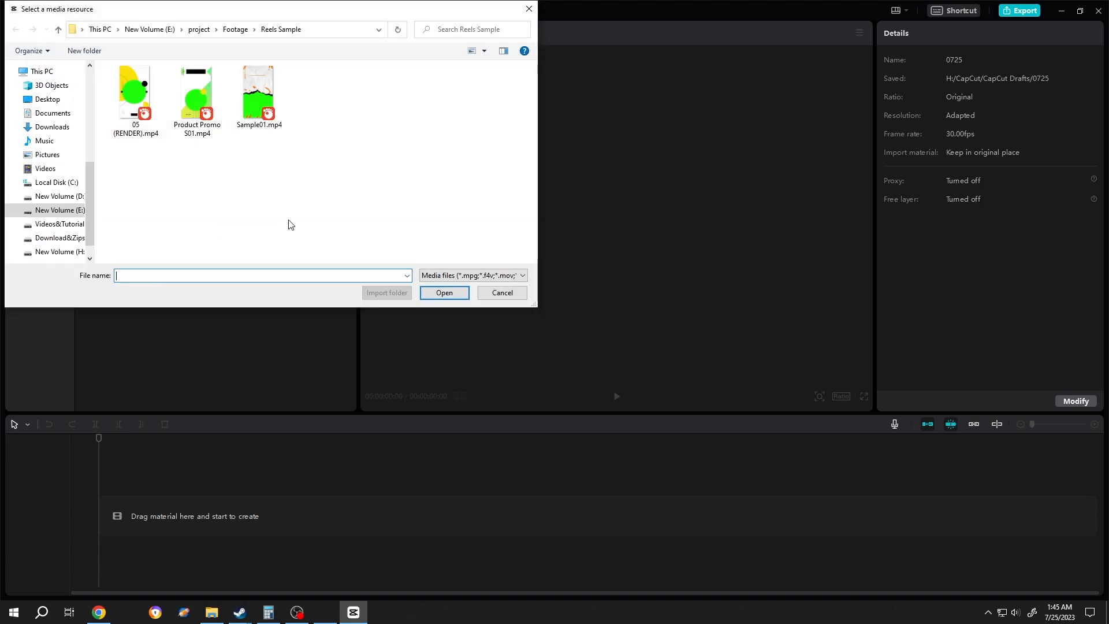
{"action": "left_click", "coordinate": [134, 92]}
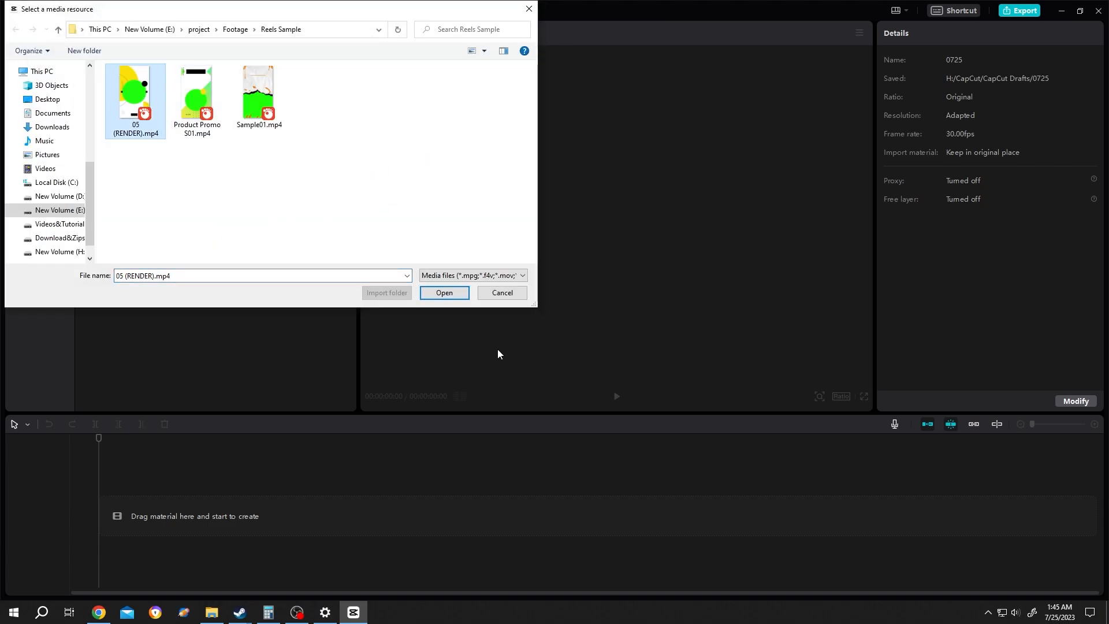
{"action": "left_click", "coordinate": [443, 292]}
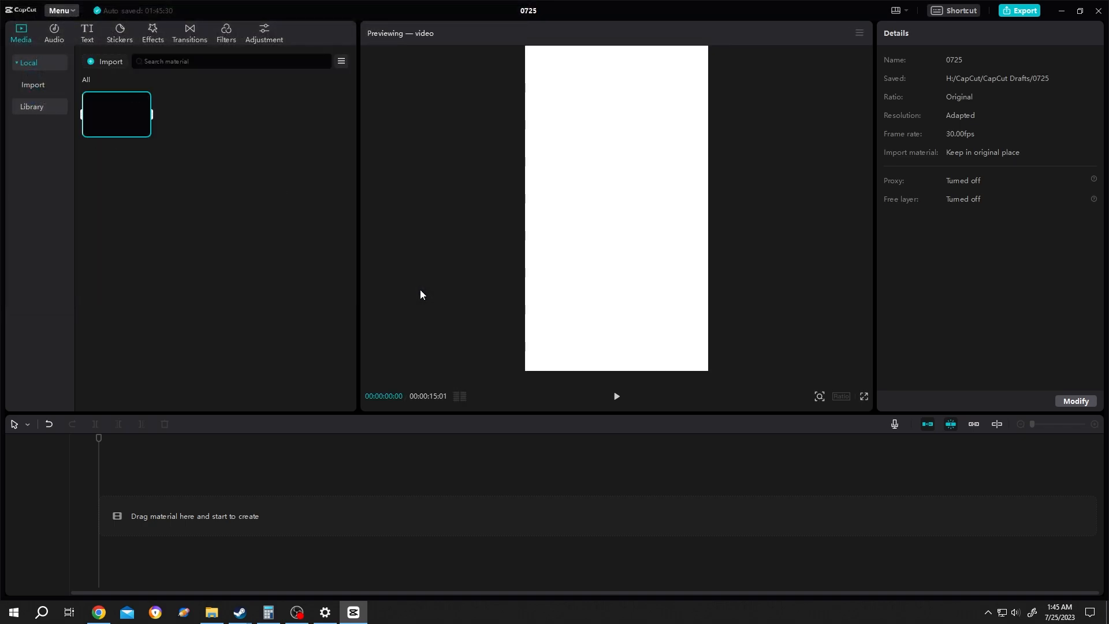
Show the Settings window's Project tab with drafts saved to H:\CapCut\CapCut Drafts.
{"action": "left_click", "coordinate": [60, 10]}
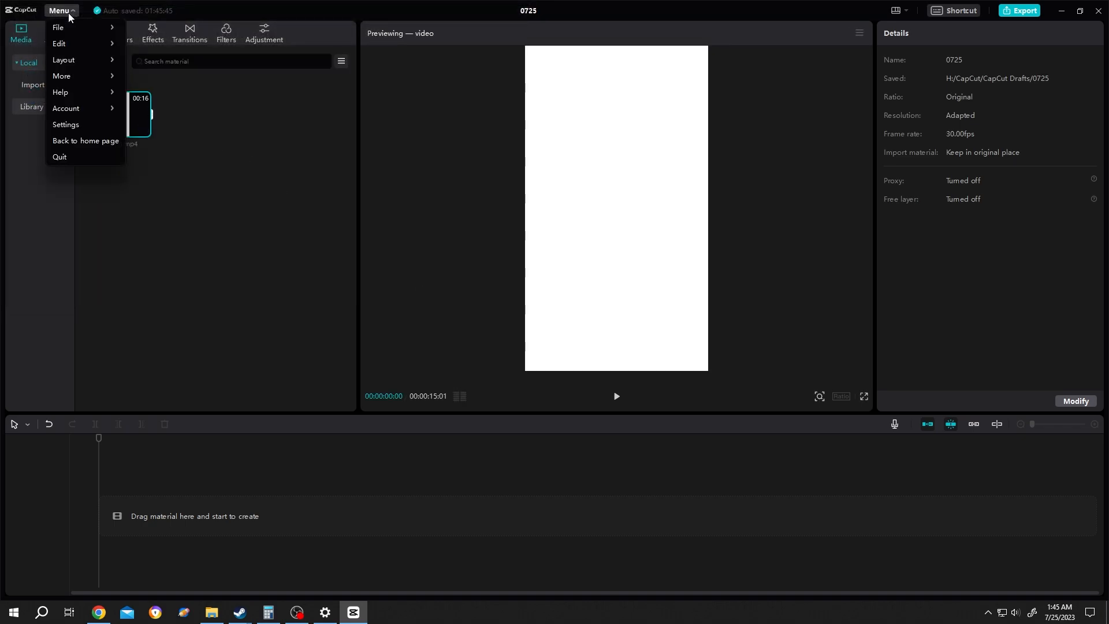
{"action": "left_click", "coordinate": [66, 125]}
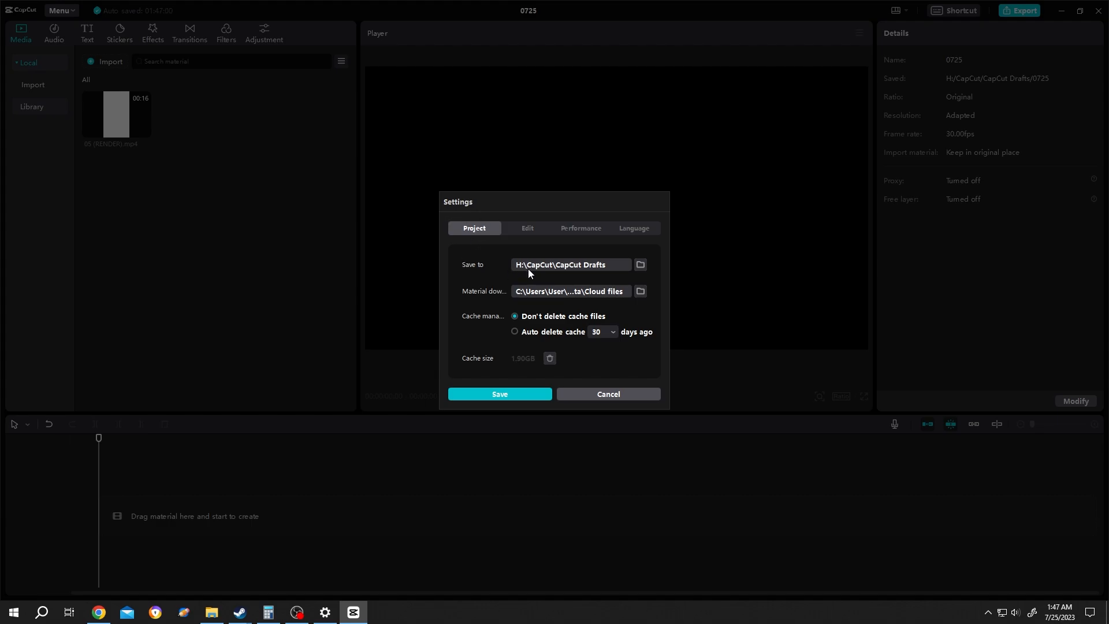
{"action": "mouse_move", "coordinate": [583, 272]}
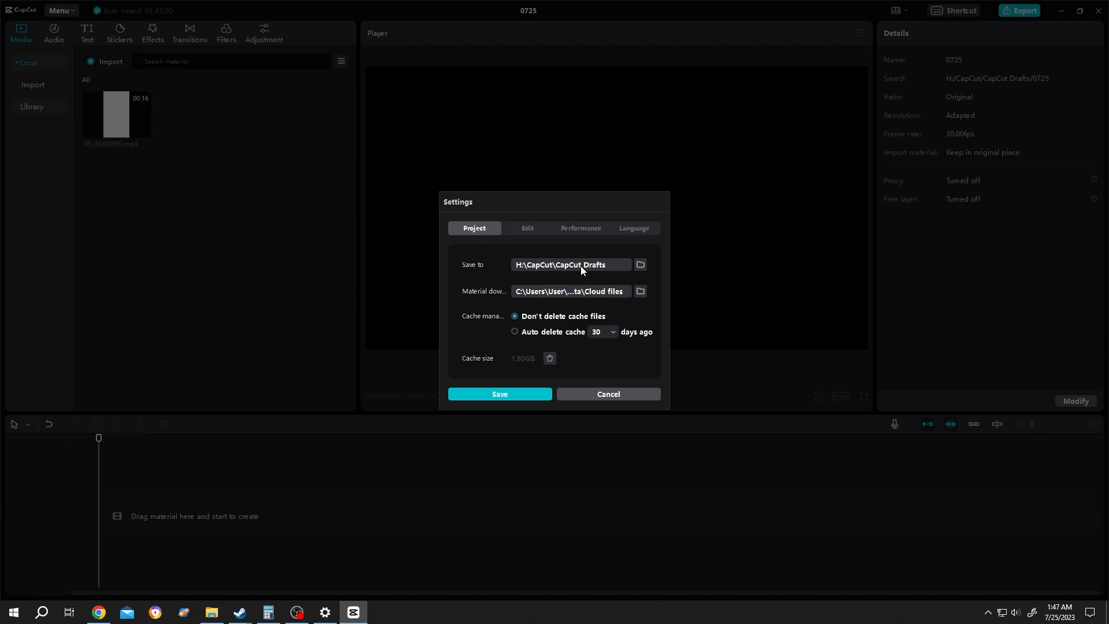
{"action": "mouse_move", "coordinate": [582, 275]}
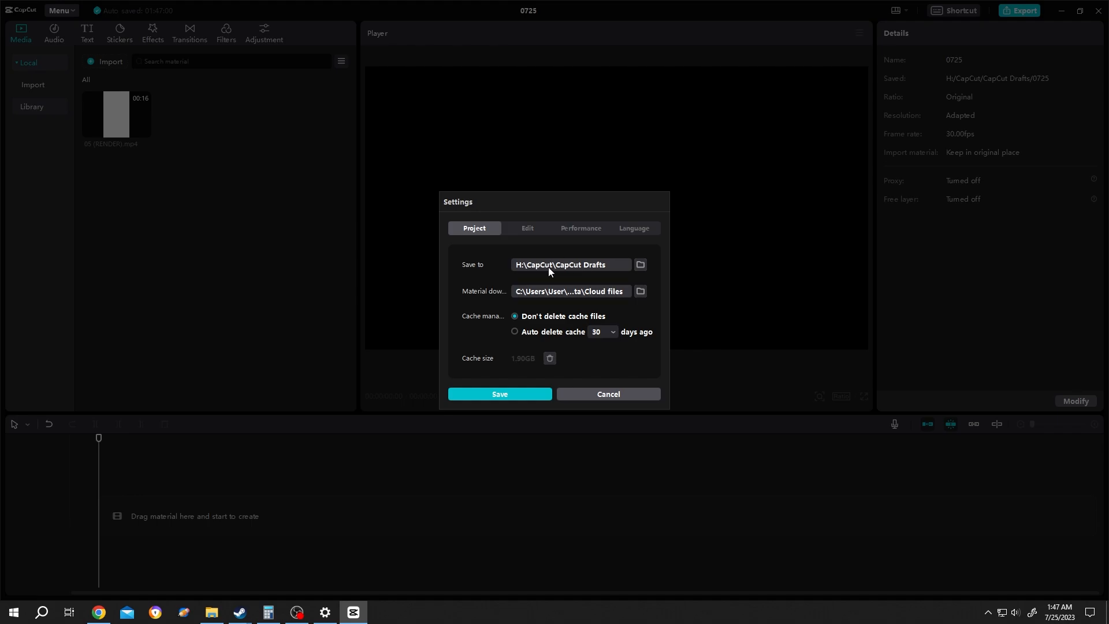
Browse to H:\CapCut\CapCut Drafts and view the 0725 folder's properties.
{"action": "left_click", "coordinate": [640, 263]}
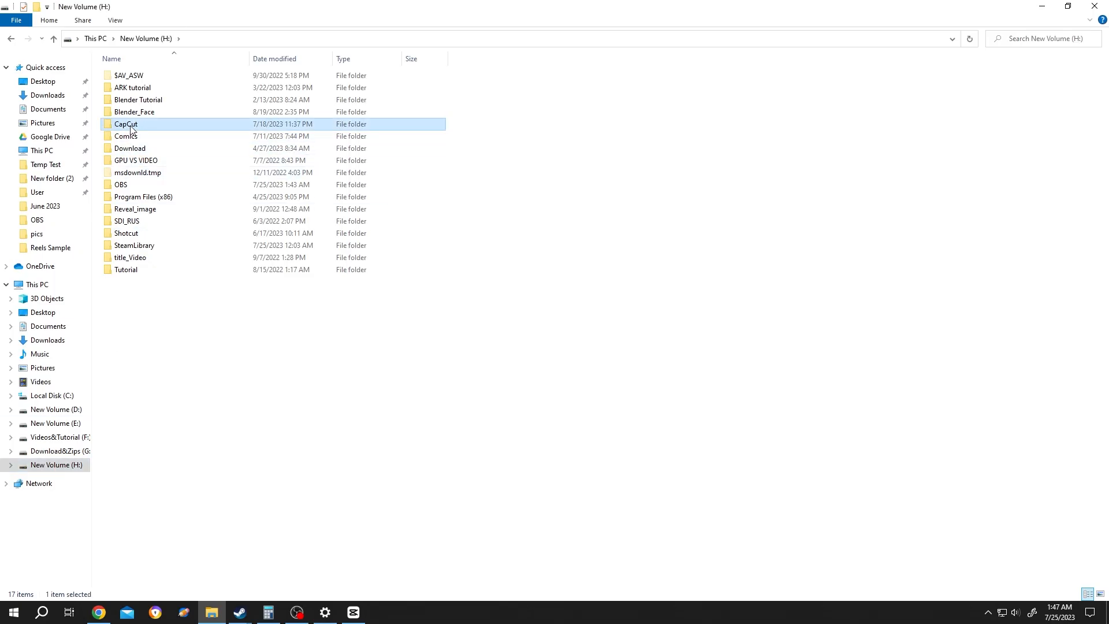
{"action": "double_click", "coordinate": [125, 124]}
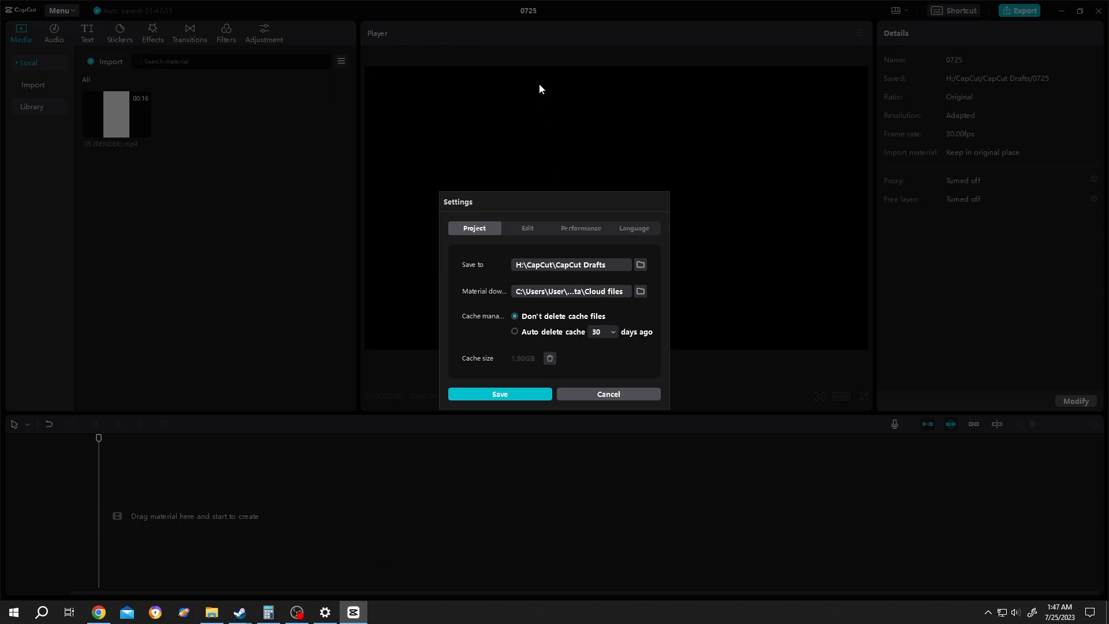
{"action": "mouse_move", "coordinate": [654, 385]}
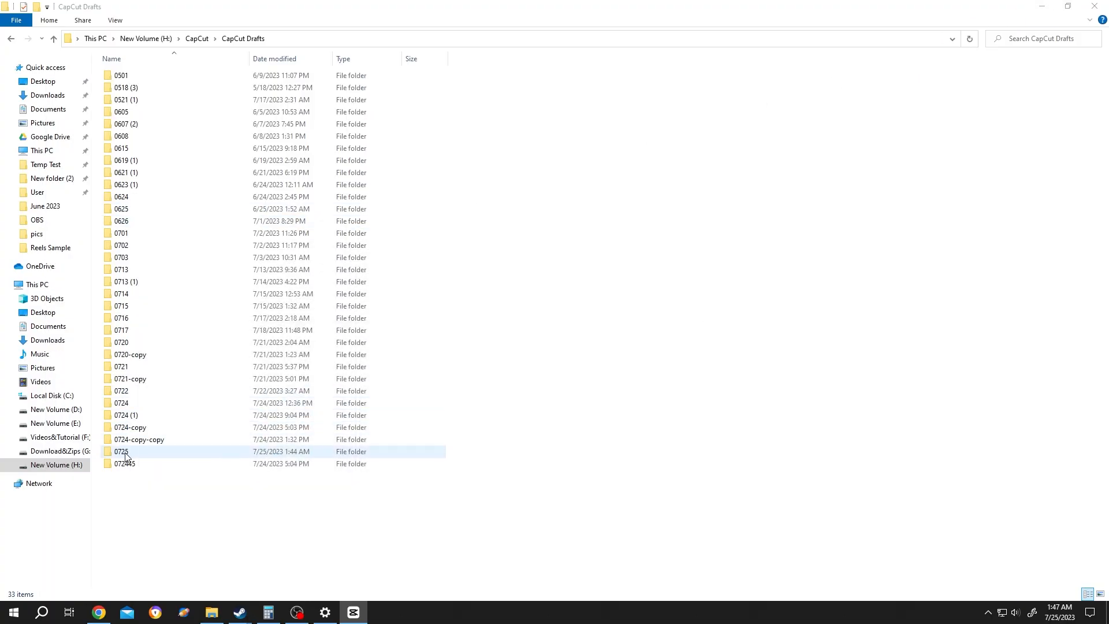
{"action": "left_click", "coordinate": [122, 451]}
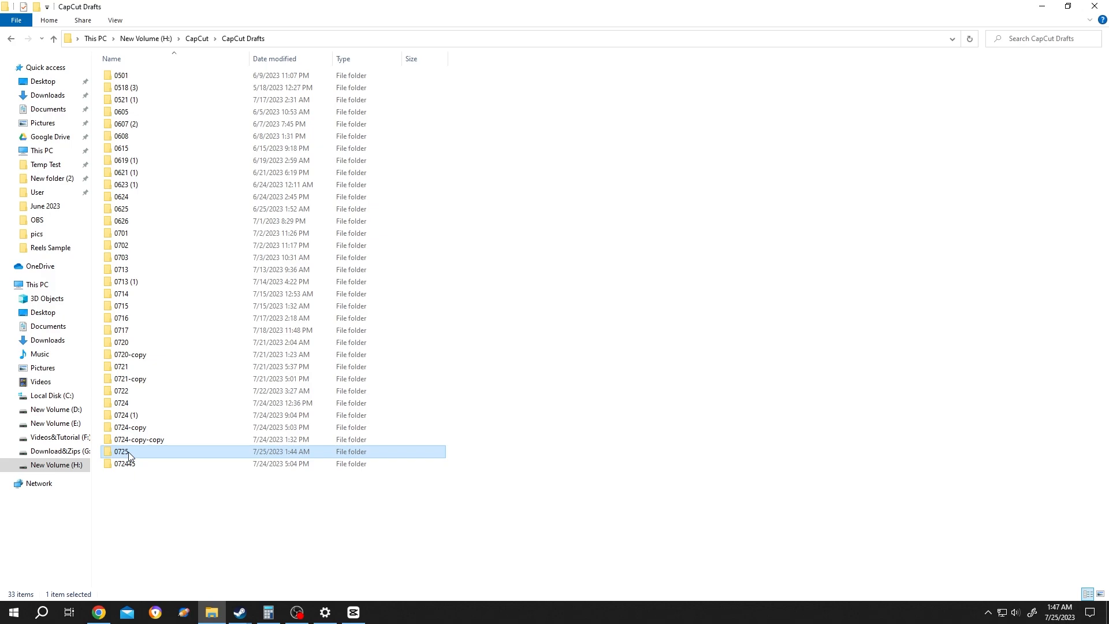
{"action": "right_click", "coordinate": [128, 451]}
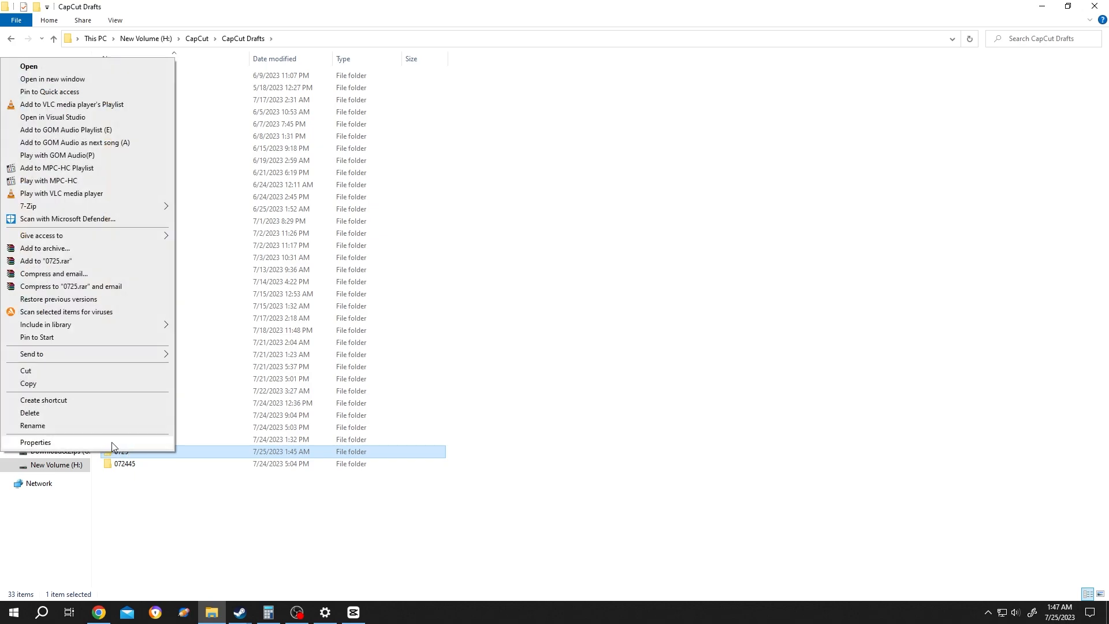
{"action": "left_click", "coordinate": [36, 441]}
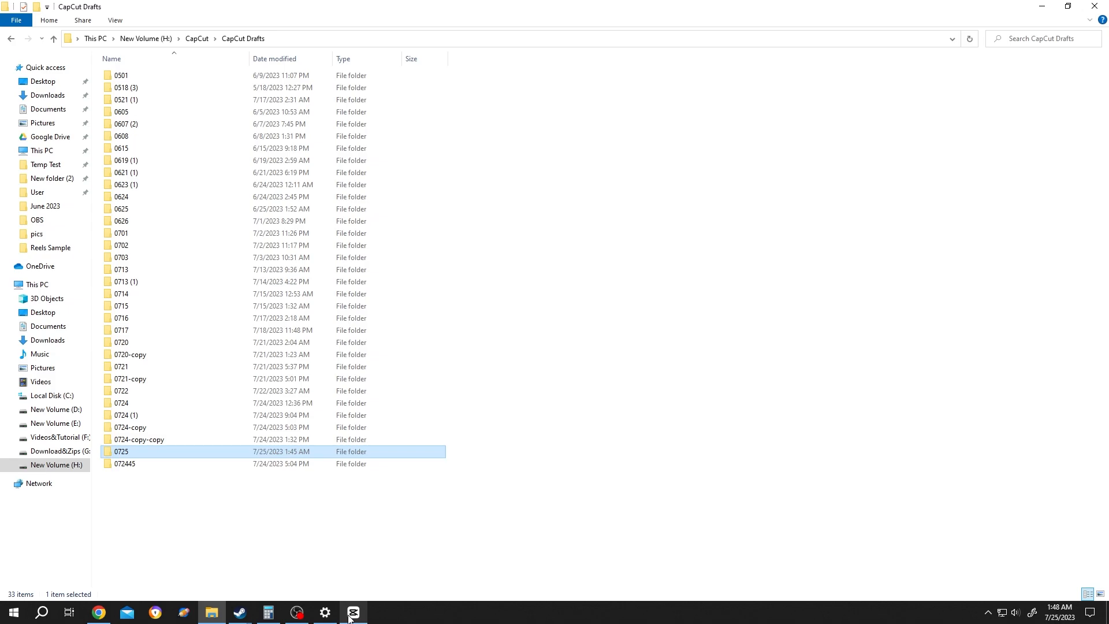
Change the project's Import material setting to Copy to project and save it.
{"action": "left_click", "coordinate": [354, 612]}
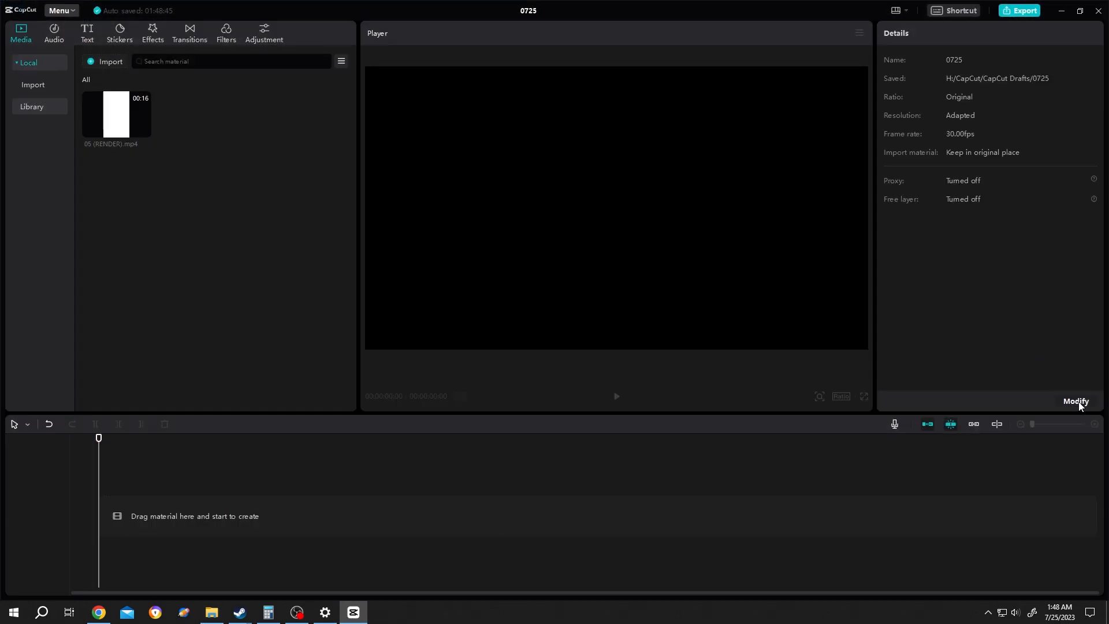
{"action": "left_click", "coordinate": [1077, 401]}
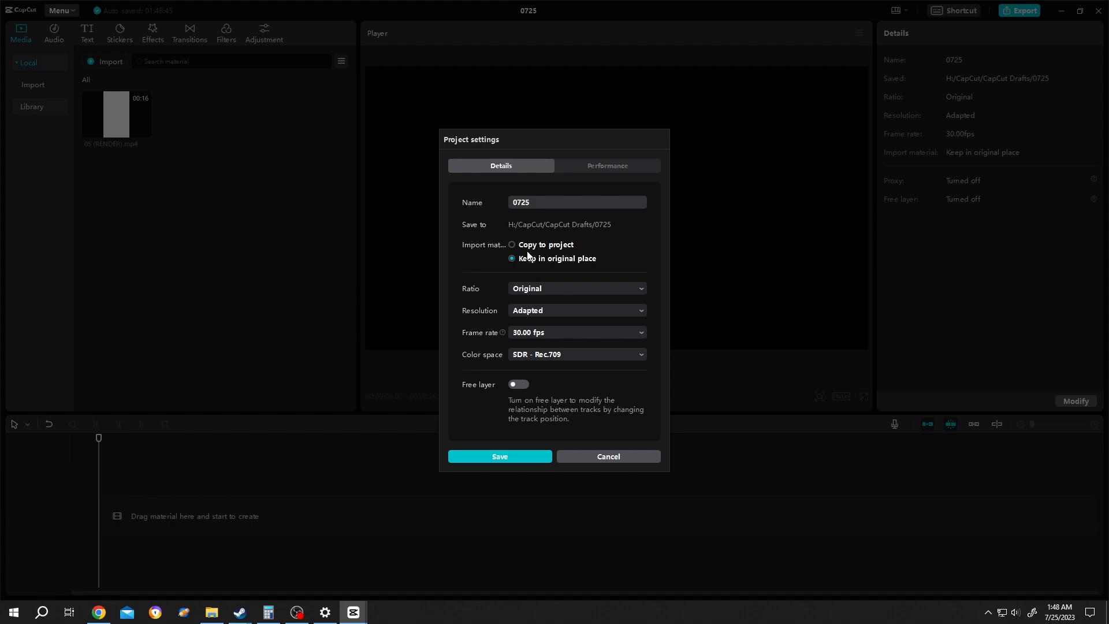
{"action": "left_click", "coordinate": [511, 245]}
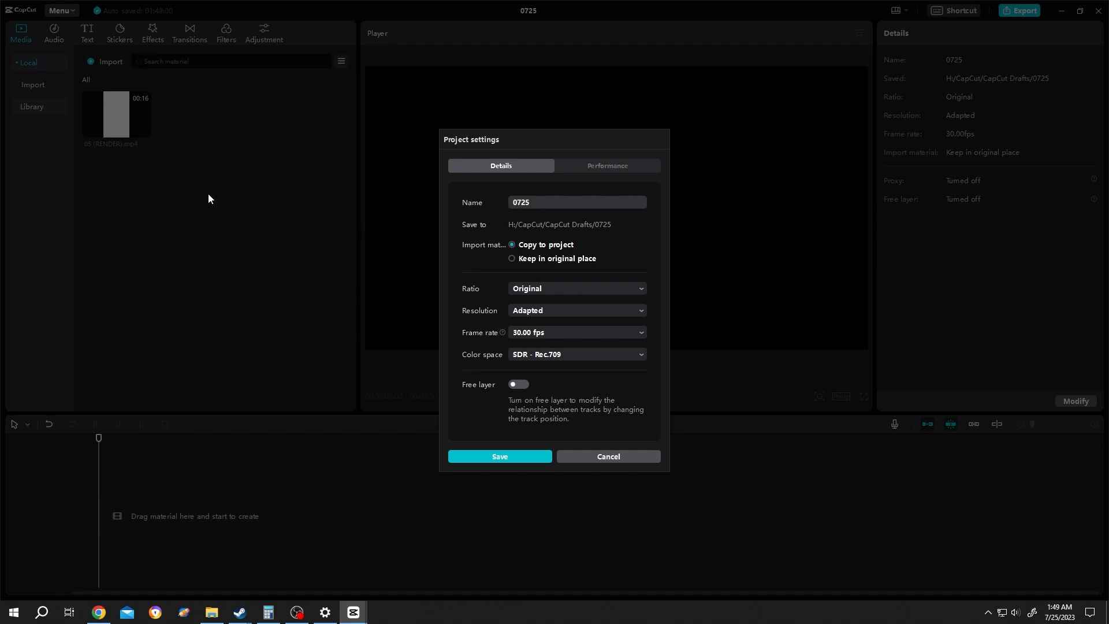
{"action": "mouse_move", "coordinate": [490, 459]}
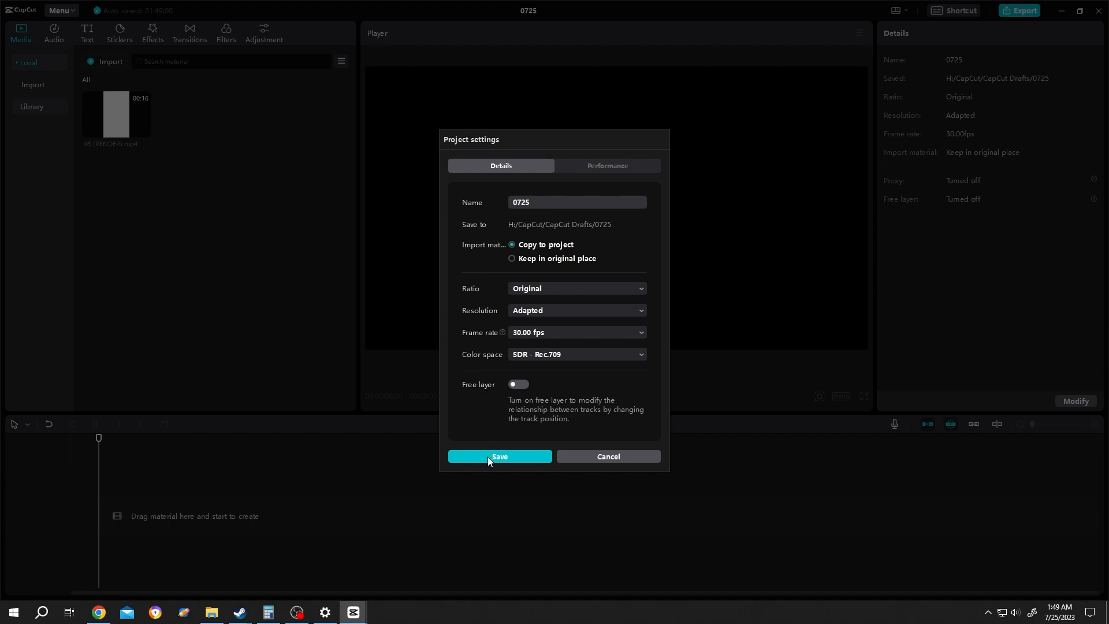
{"action": "left_click", "coordinate": [499, 456]}
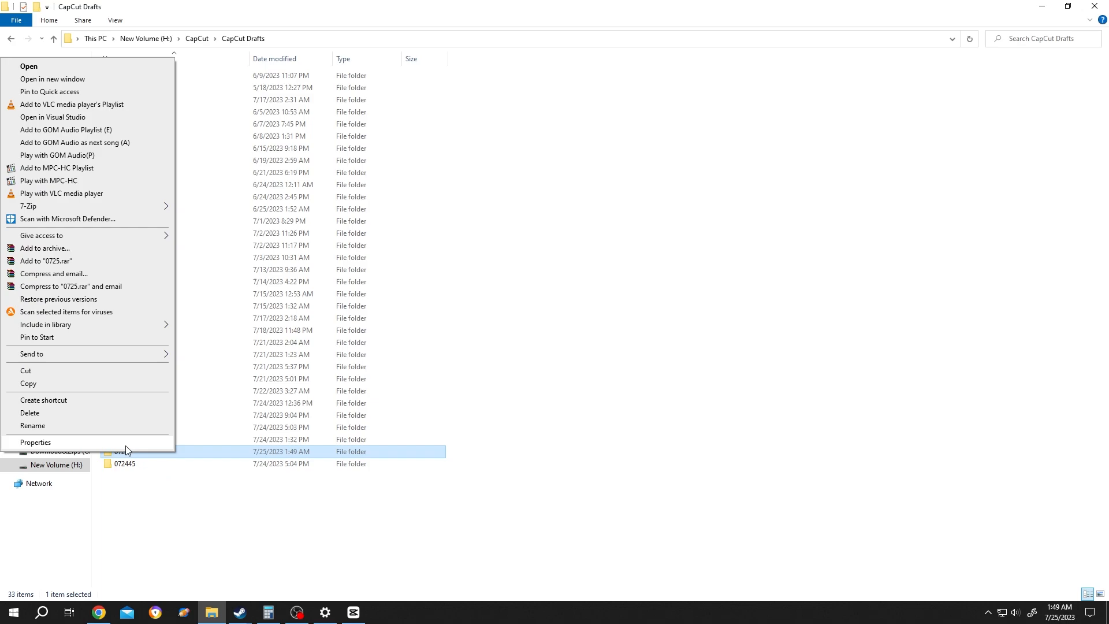
Go up to the CapCut folder and start renaming the 0725 folder to Tutorial.
{"action": "left_click", "coordinate": [36, 441]}
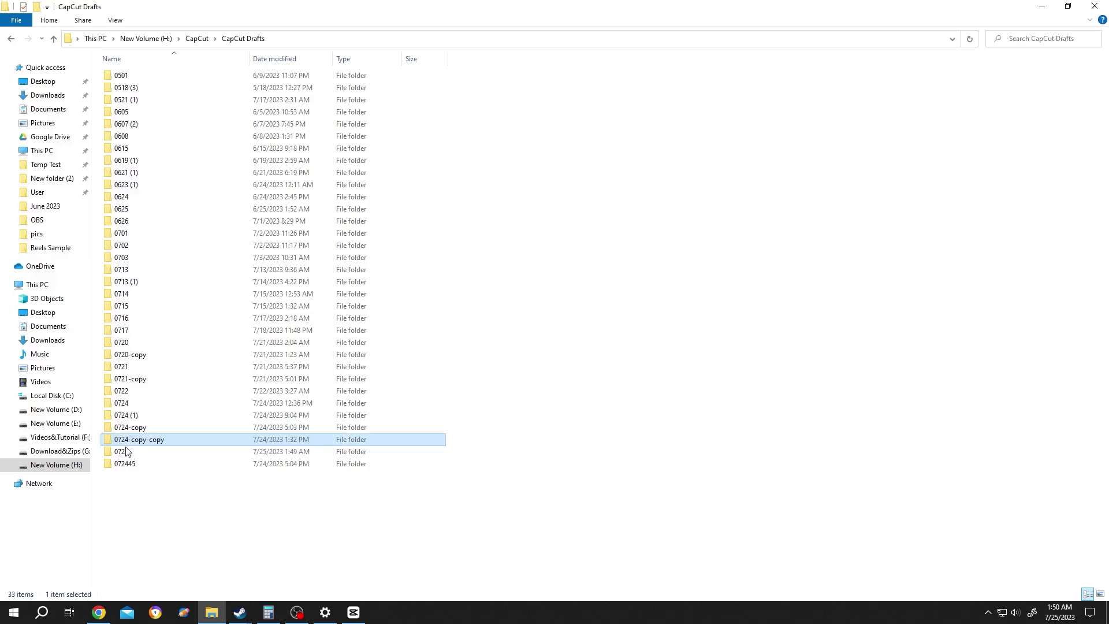
{"action": "left_click", "coordinate": [196, 40]}
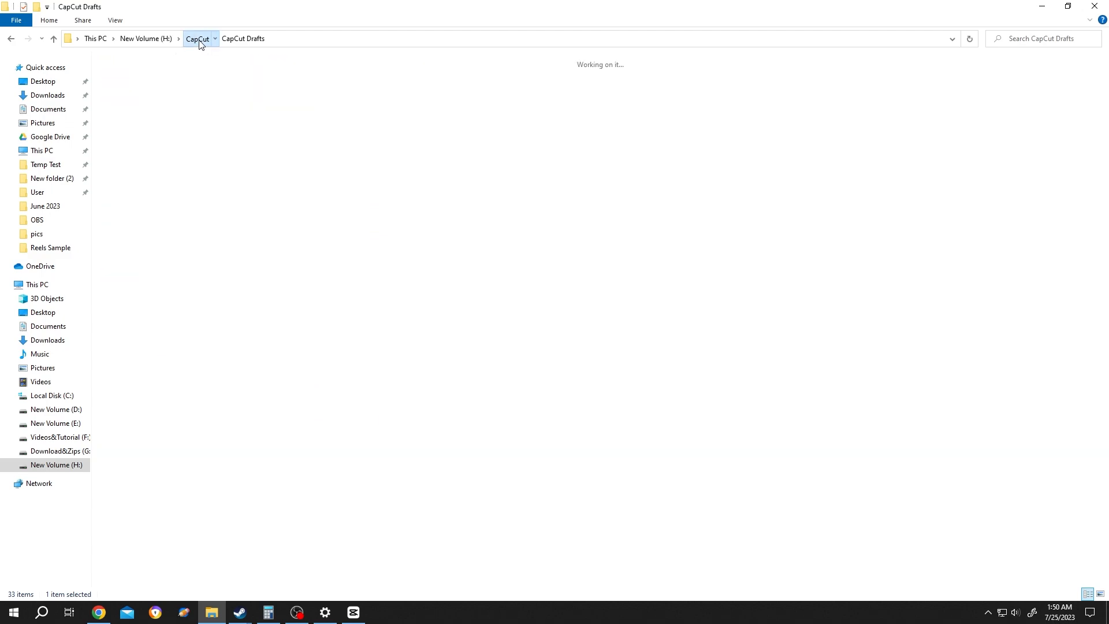
{"action": "left_click", "coordinate": [197, 39]}
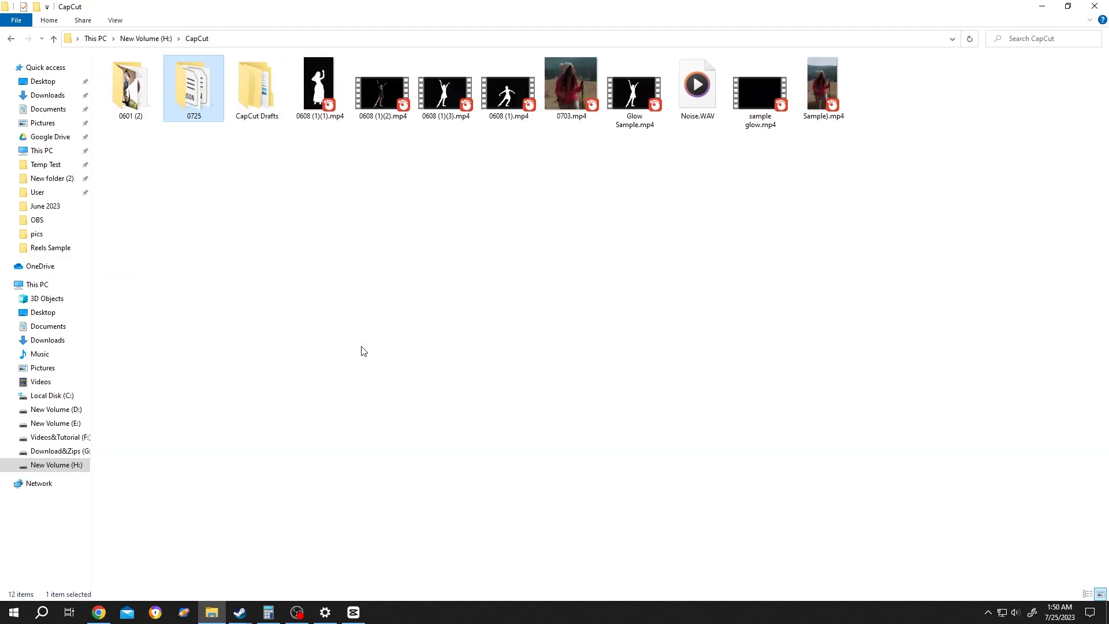
{"action": "right_click", "coordinate": [194, 83]}
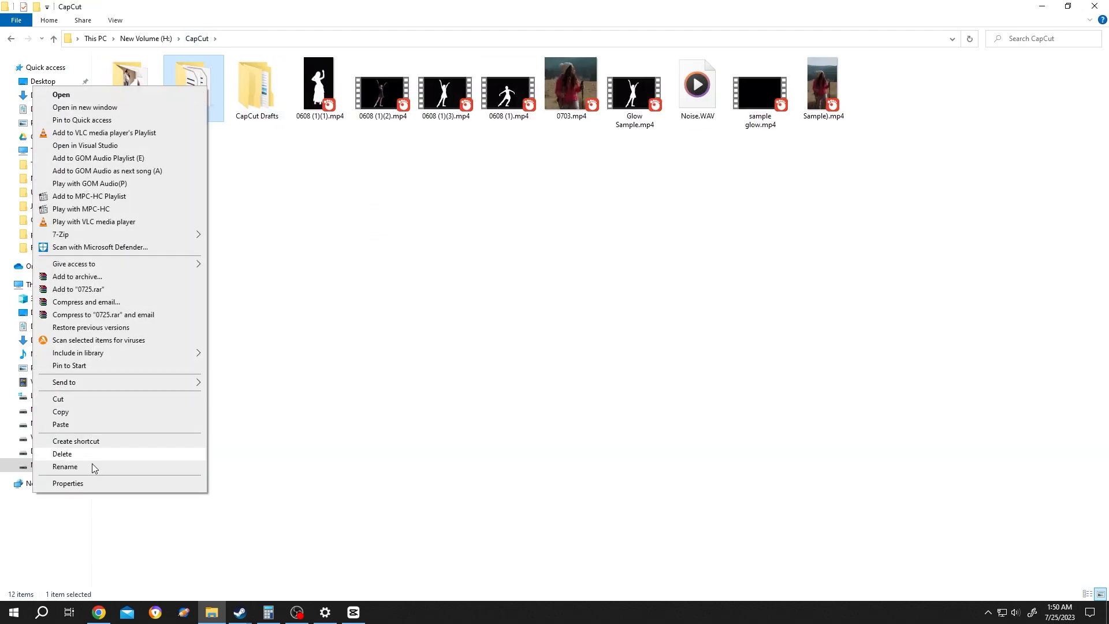
{"action": "left_click", "coordinate": [65, 466]}
{"action": "type", "text": "Tutorial"}
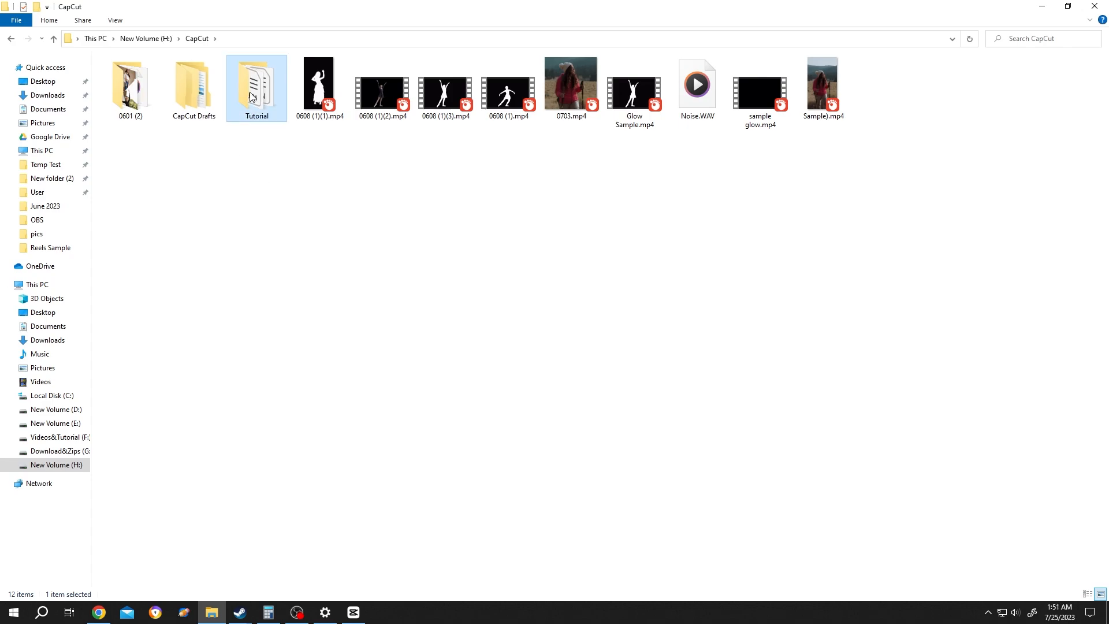
{"action": "mouse_move", "coordinate": [308, 202]}
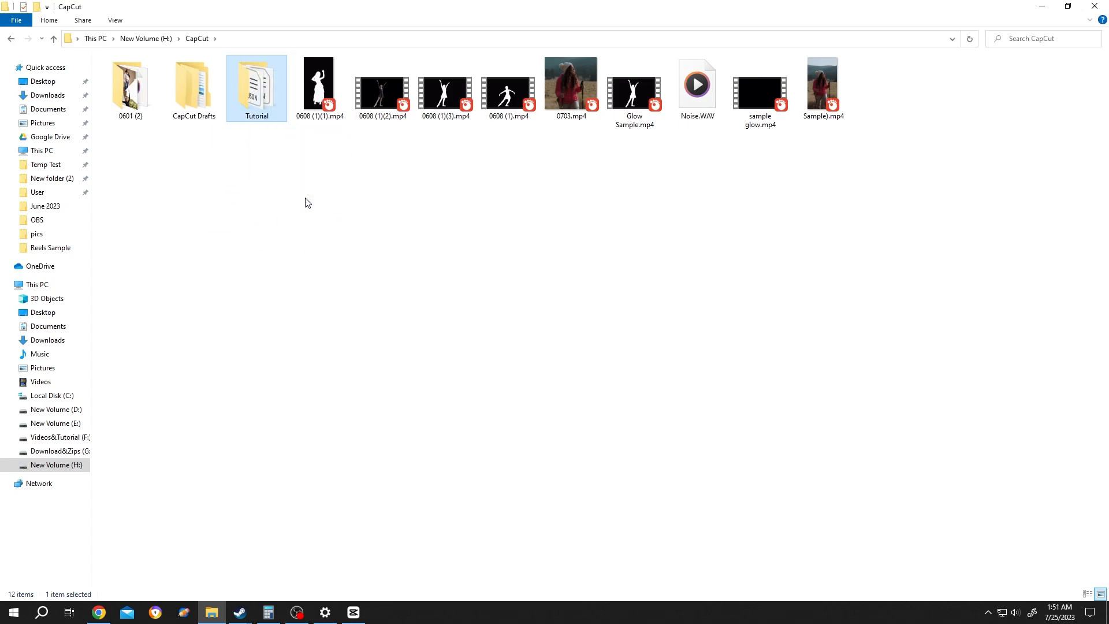
{"action": "mouse_move", "coordinate": [254, 98]}
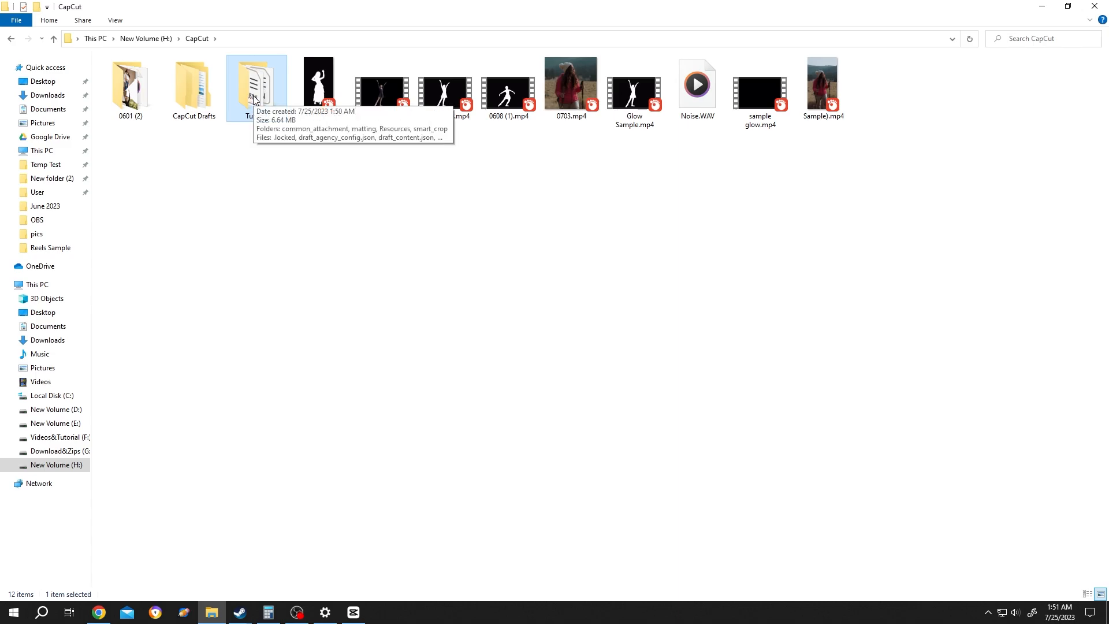
Return to CapCut and head to its settings showing the CapCut Drafts save path.
{"action": "double_click", "coordinate": [257, 87]}
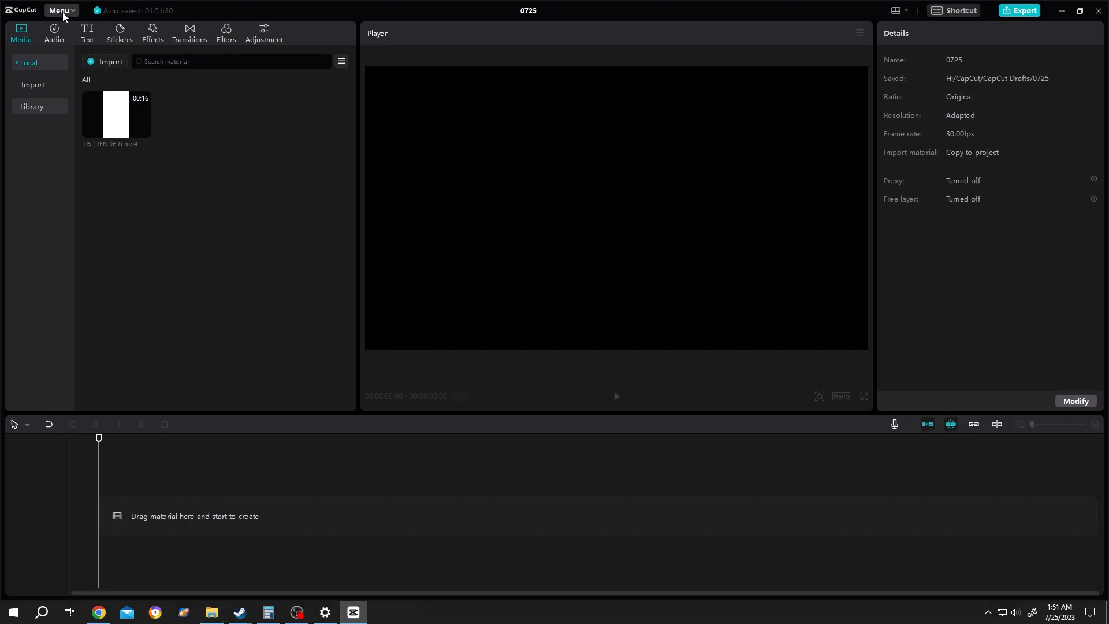
{"action": "left_click", "coordinate": [60, 11]}
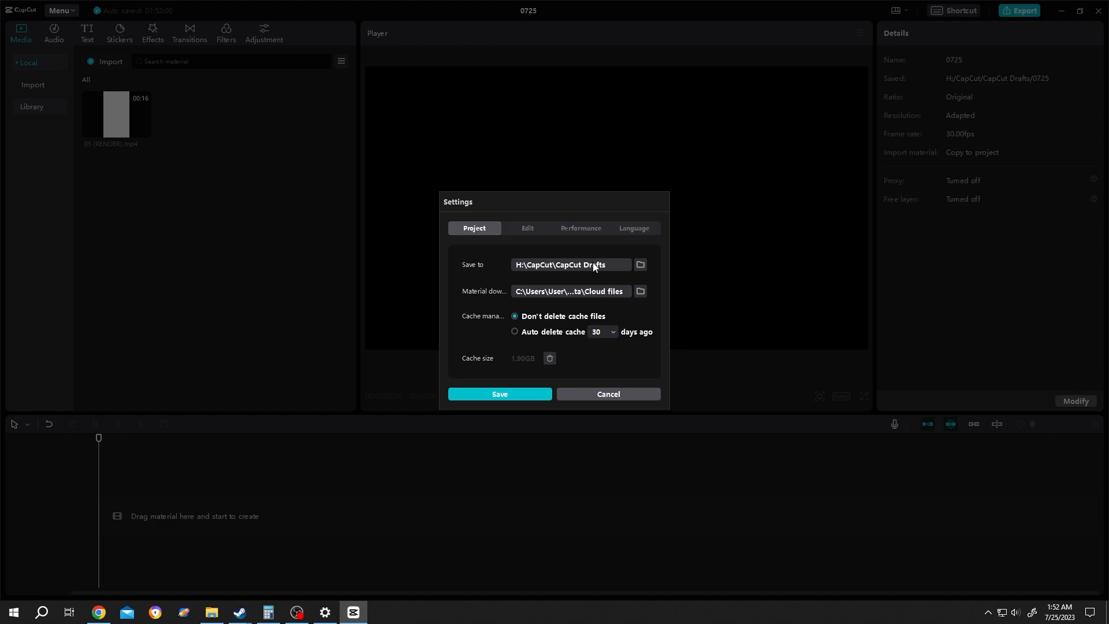
{"action": "mouse_move", "coordinate": [557, 274]}
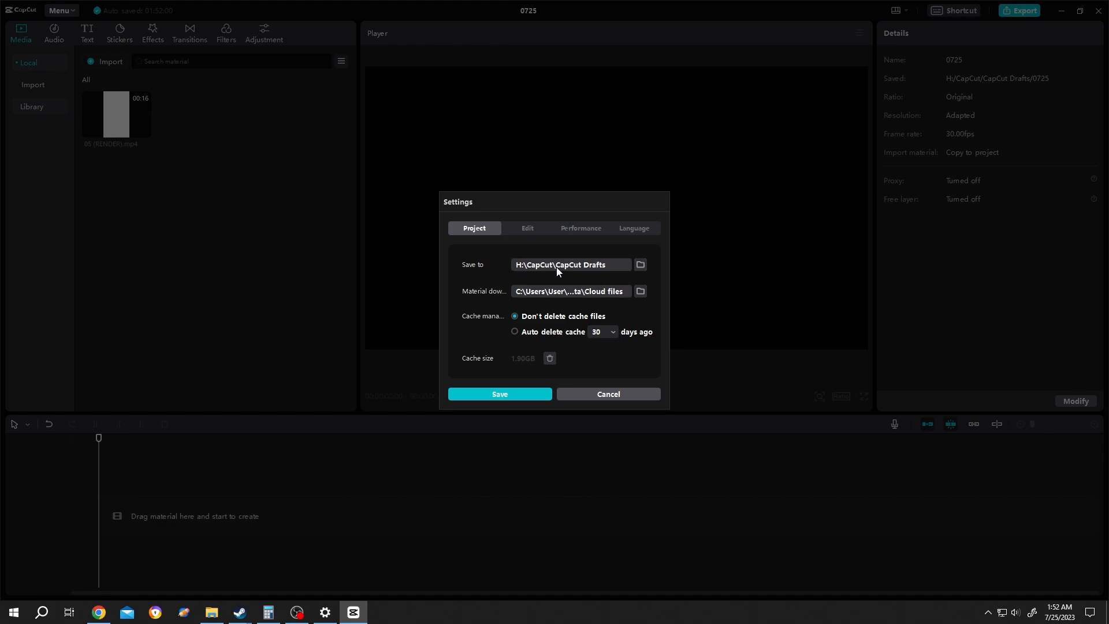
{"action": "mouse_move", "coordinate": [96, 601]}
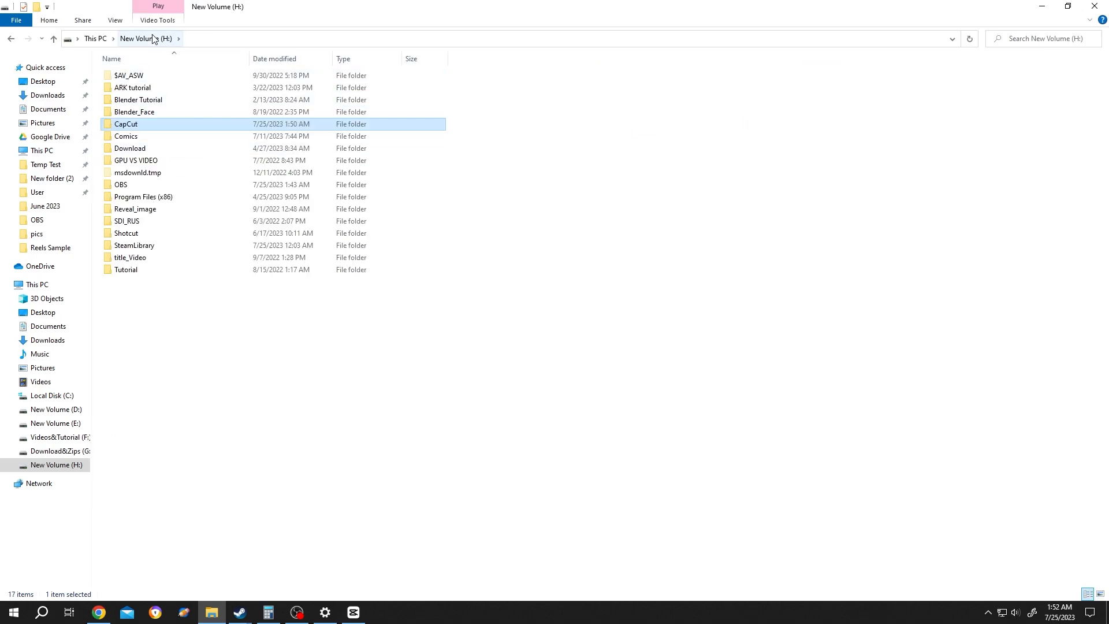
Enter the CapCut folder on New Volume (H:) in File Explorer.
{"action": "double_click", "coordinate": [126, 124]}
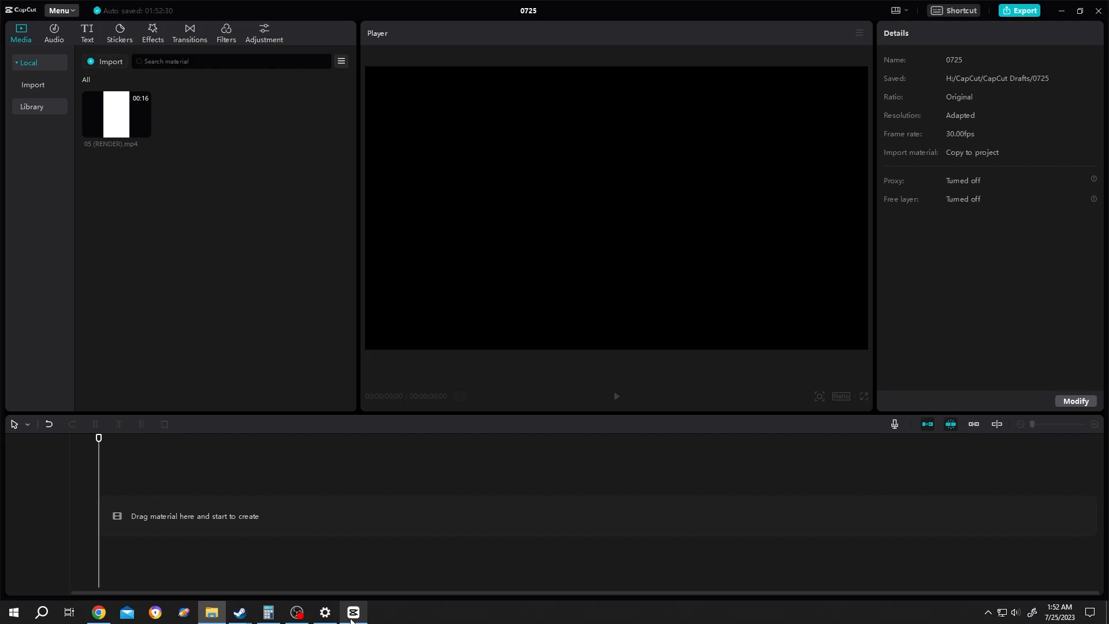
Go back to the home page and reopen the Tutorial project.
{"action": "left_click", "coordinate": [62, 10]}
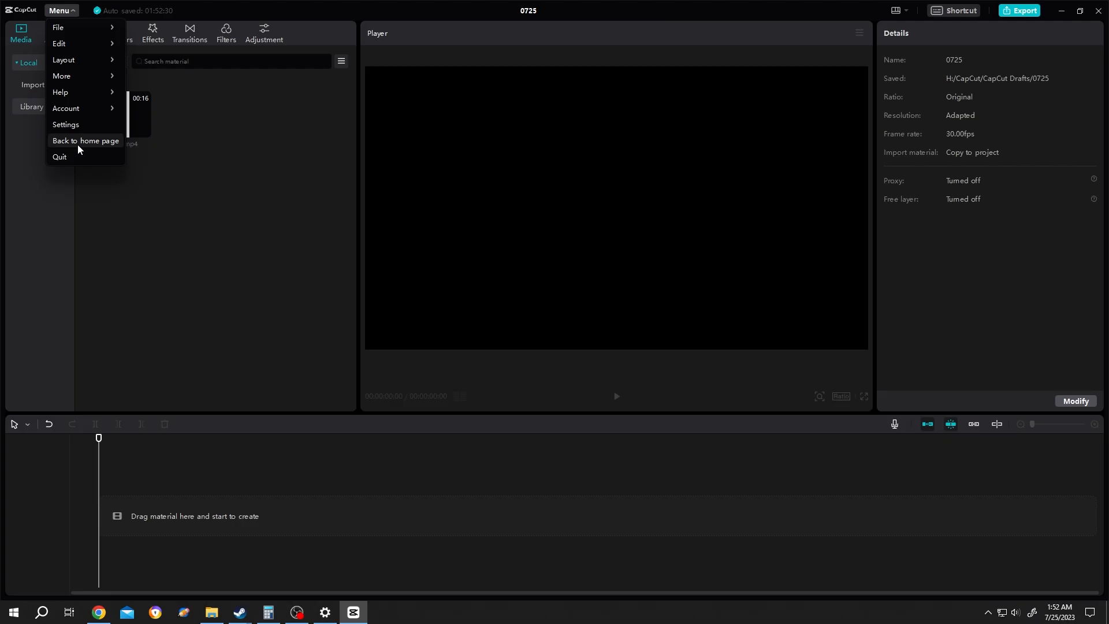
{"action": "left_click", "coordinate": [86, 139]}
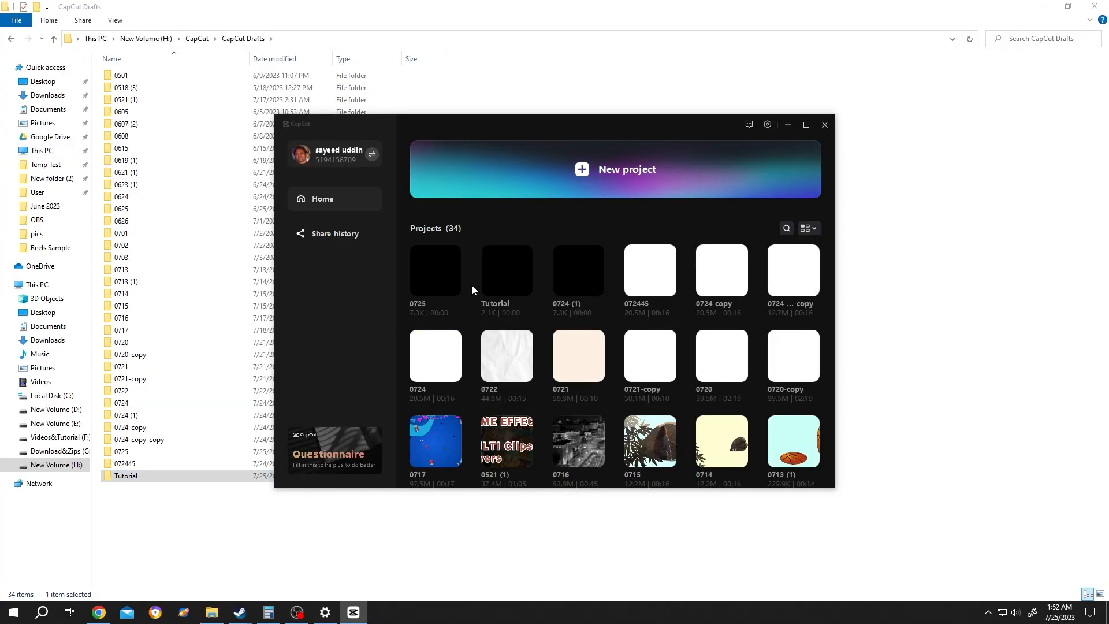
{"action": "mouse_move", "coordinate": [510, 316]}
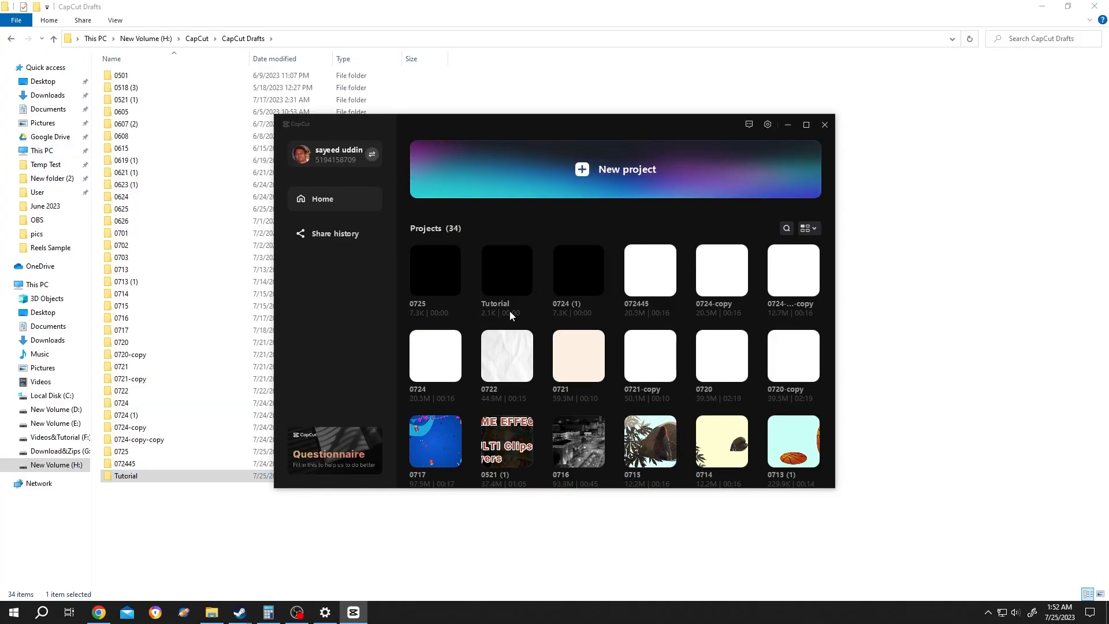
{"action": "double_click", "coordinate": [506, 271]}
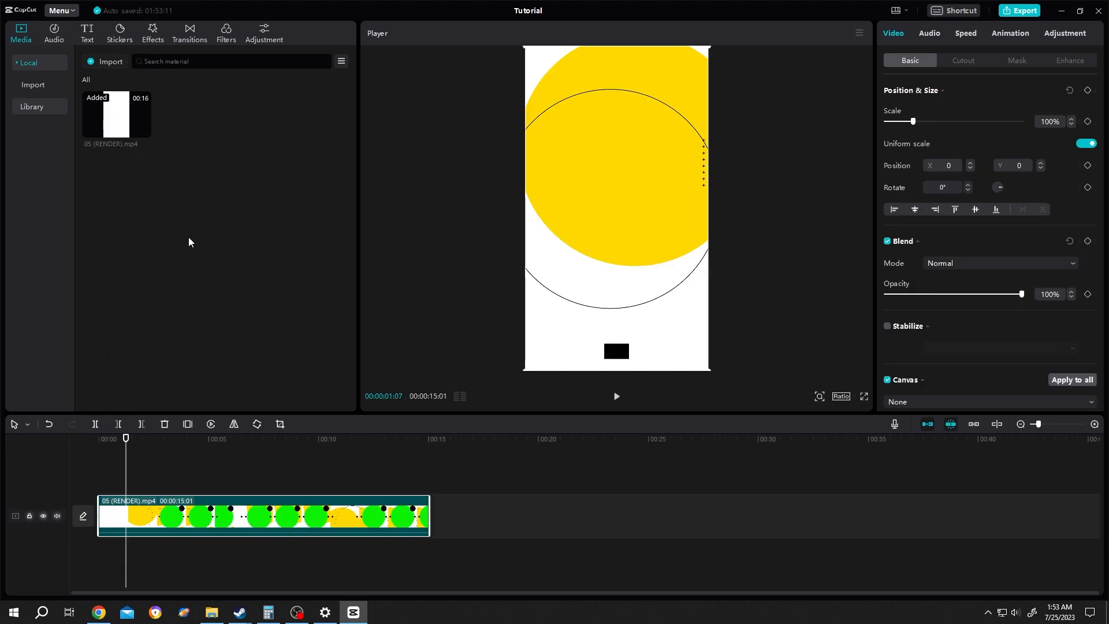
{"action": "mouse_move", "coordinate": [138, 116]}
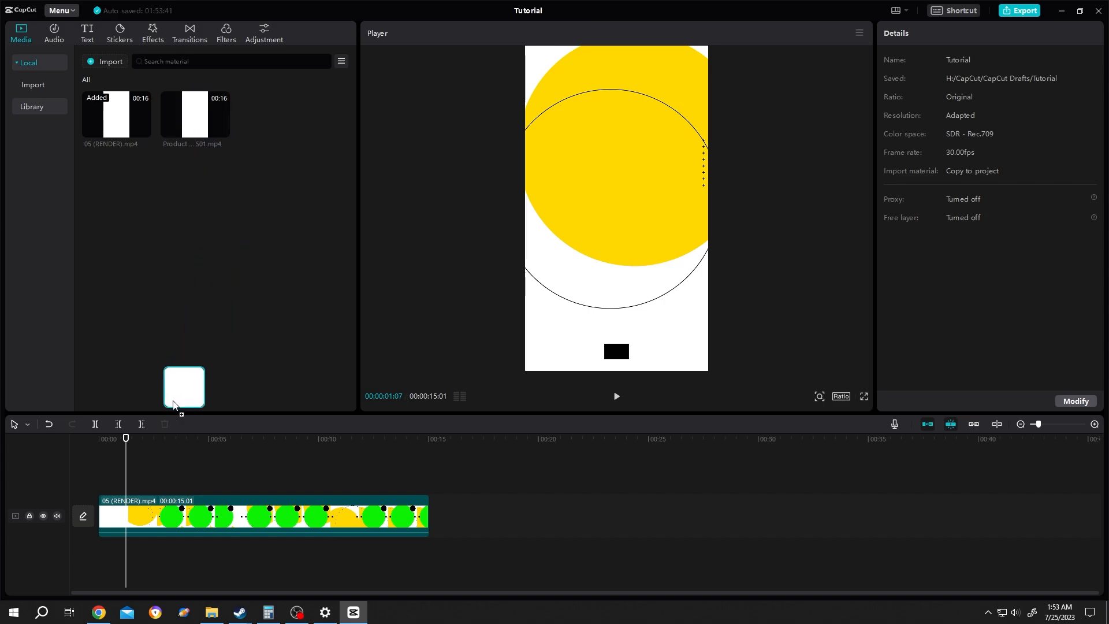
Alt-drag Product Promo S01.mp4 onto the timeline clip and confirm Replace clip.
{"action": "left_click_drag", "start_coordinate": [184, 387], "coordinate": [207, 517]}
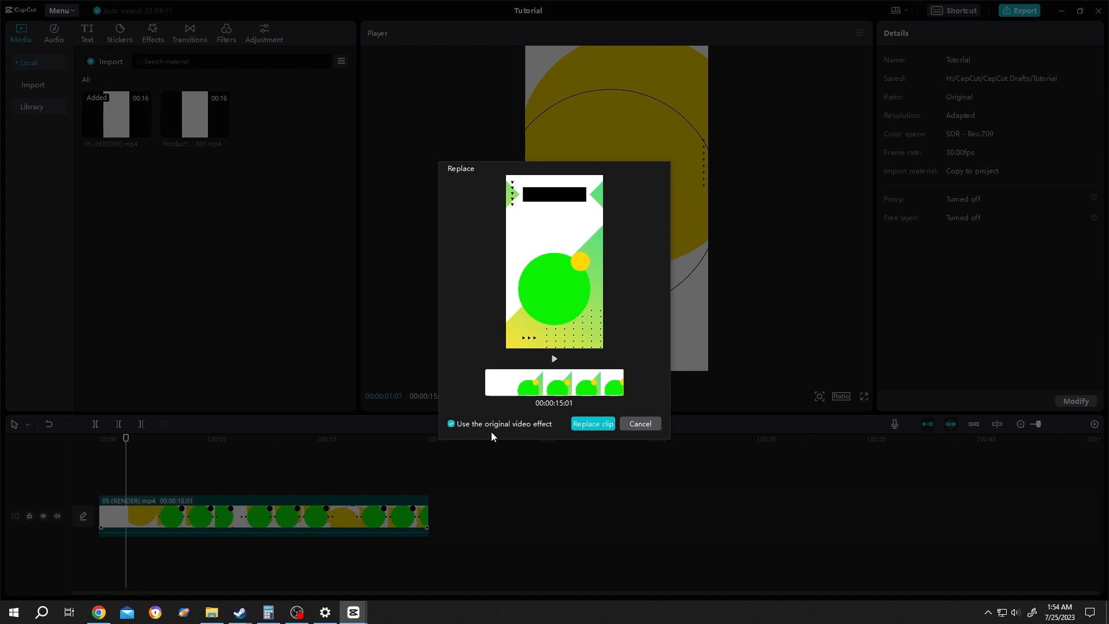
{"action": "mouse_move", "coordinate": [294, 496]}
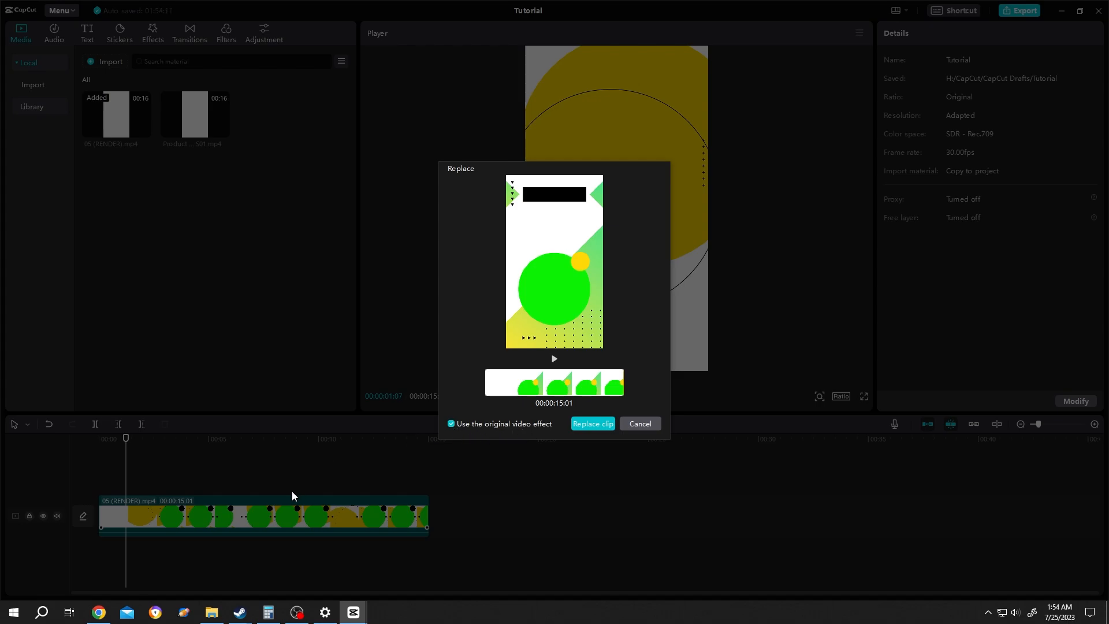
{"action": "mouse_move", "coordinate": [227, 520]}
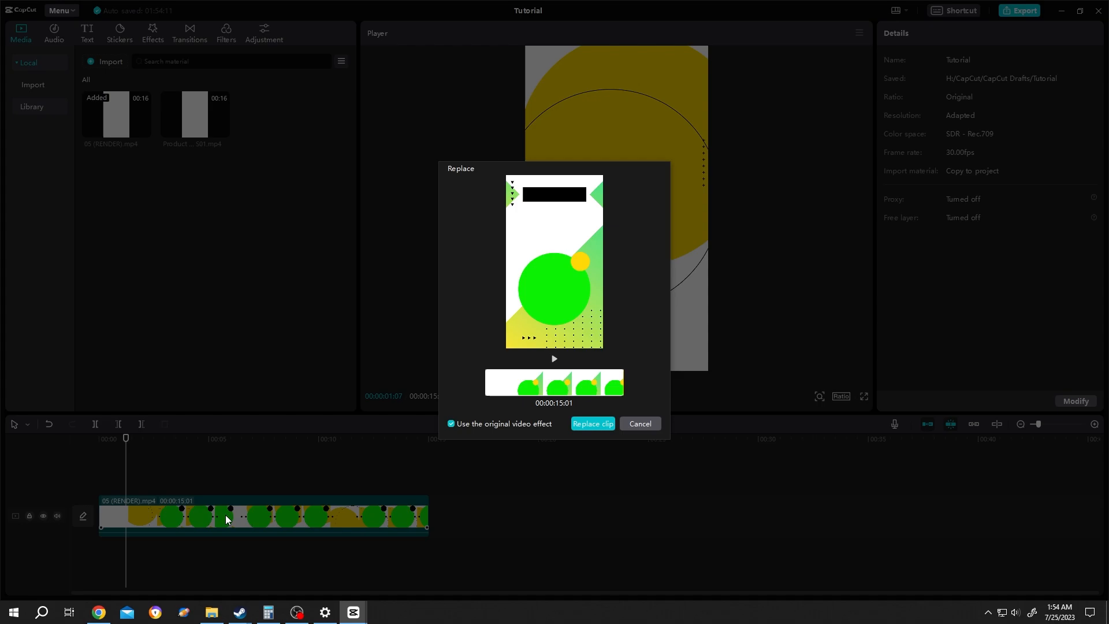
{"action": "mouse_move", "coordinate": [297, 521]}
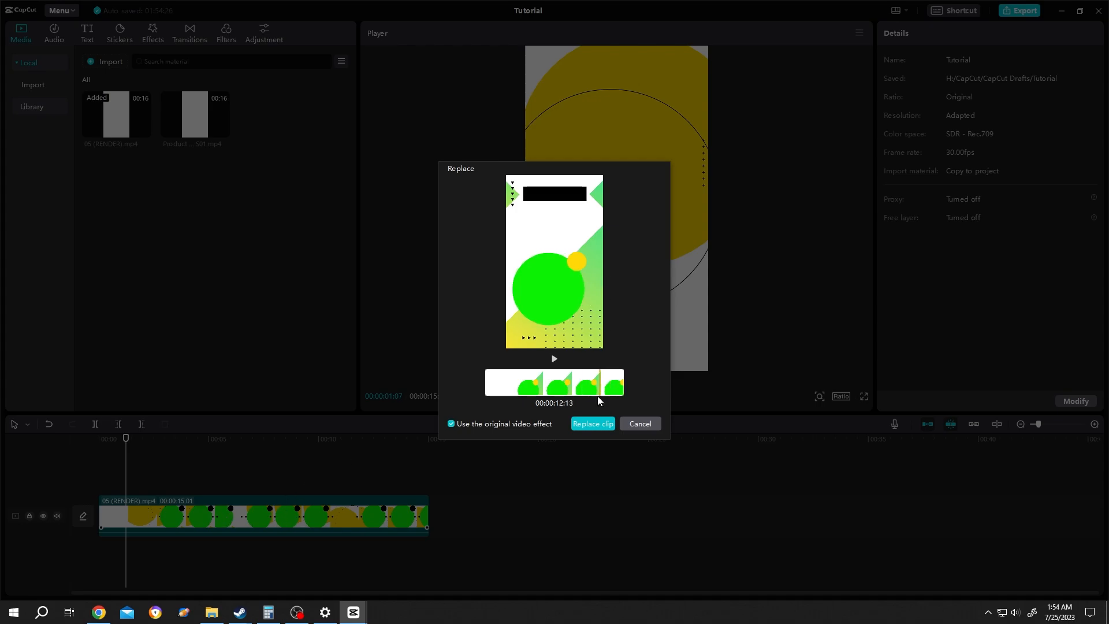
{"action": "left_click", "coordinate": [593, 423]}
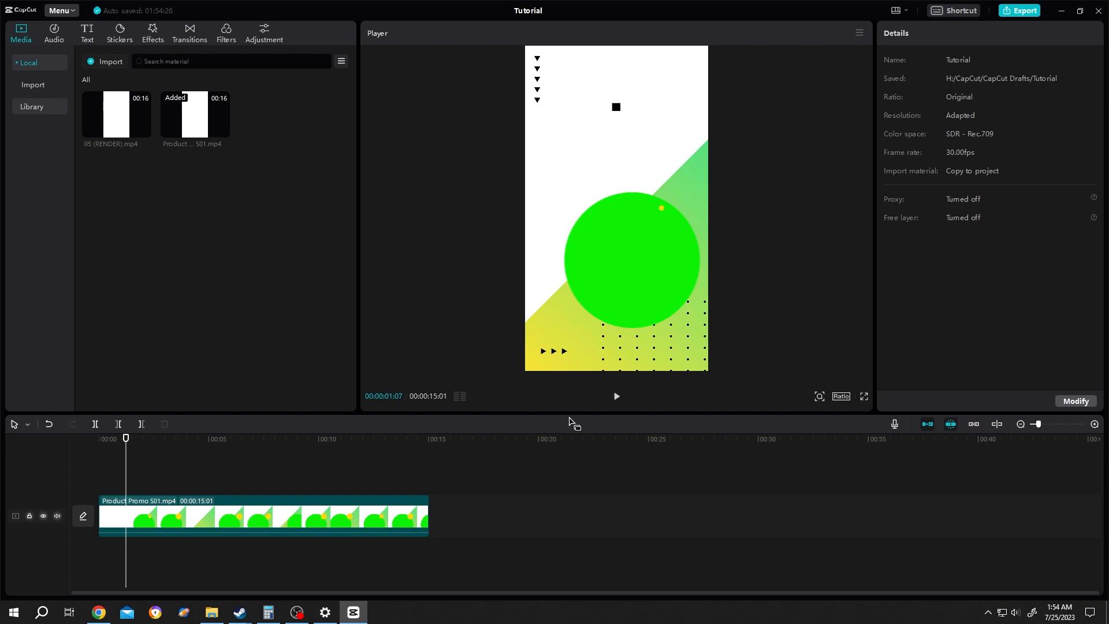